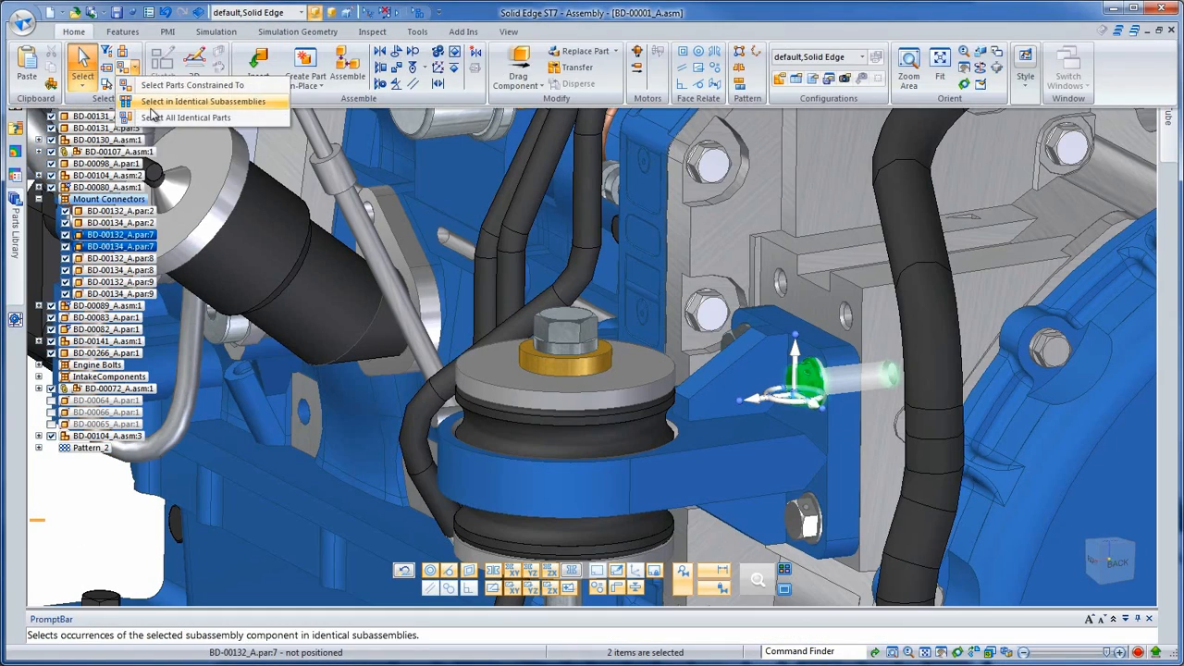
Pattern the eight mount connector parts onto the identical engine mounts, creating Pattern_1
{"action": "left_click", "coordinate": [185, 117]}
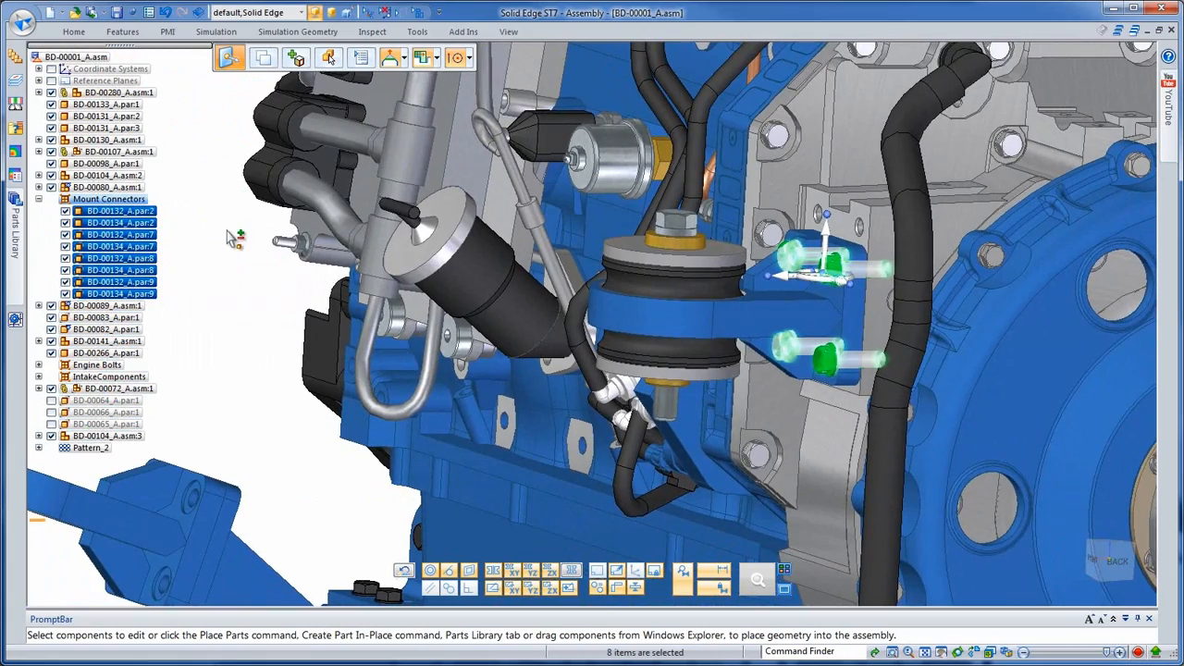
{"action": "left_click", "coordinate": [103, 187]}
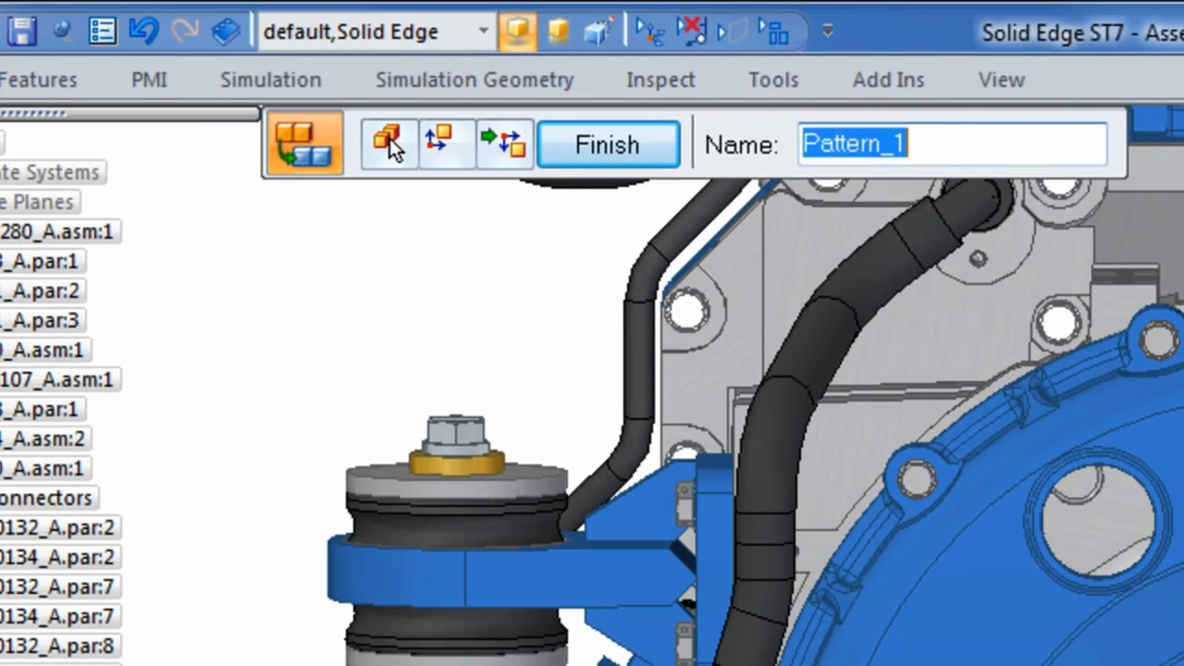
{"action": "left_click", "coordinate": [608, 143]}
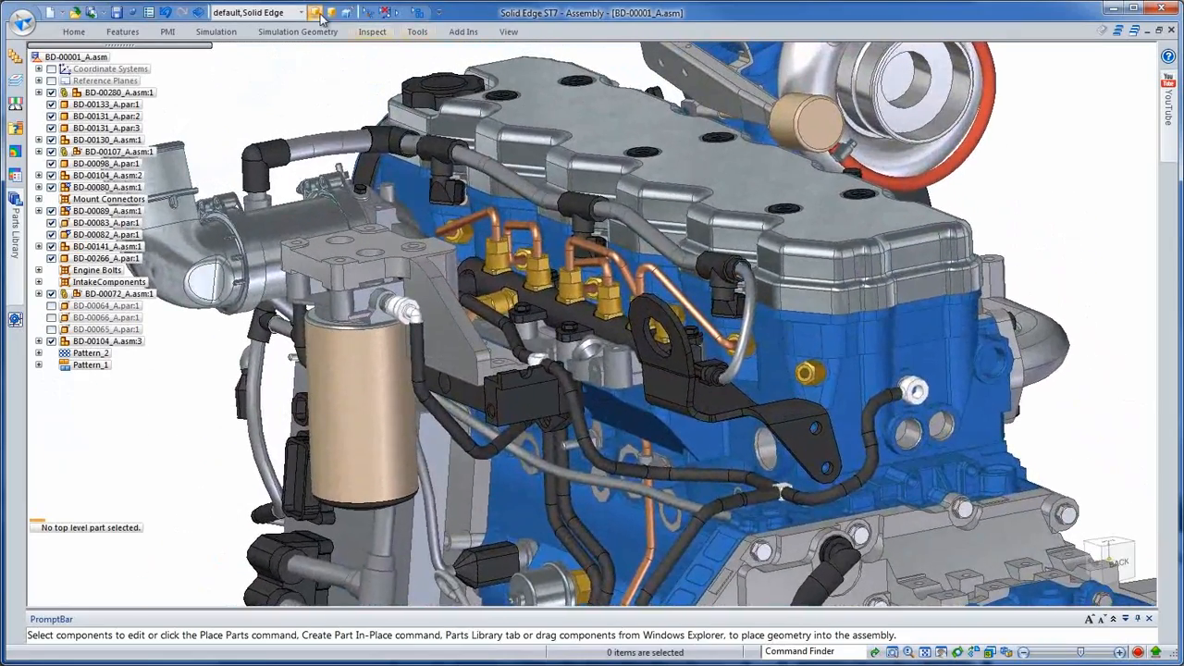
Switch to the 3-Waste Gate configuration, open the turbocharger alone, and send it to KeyShot
{"action": "left_click", "coordinate": [327, 13]}
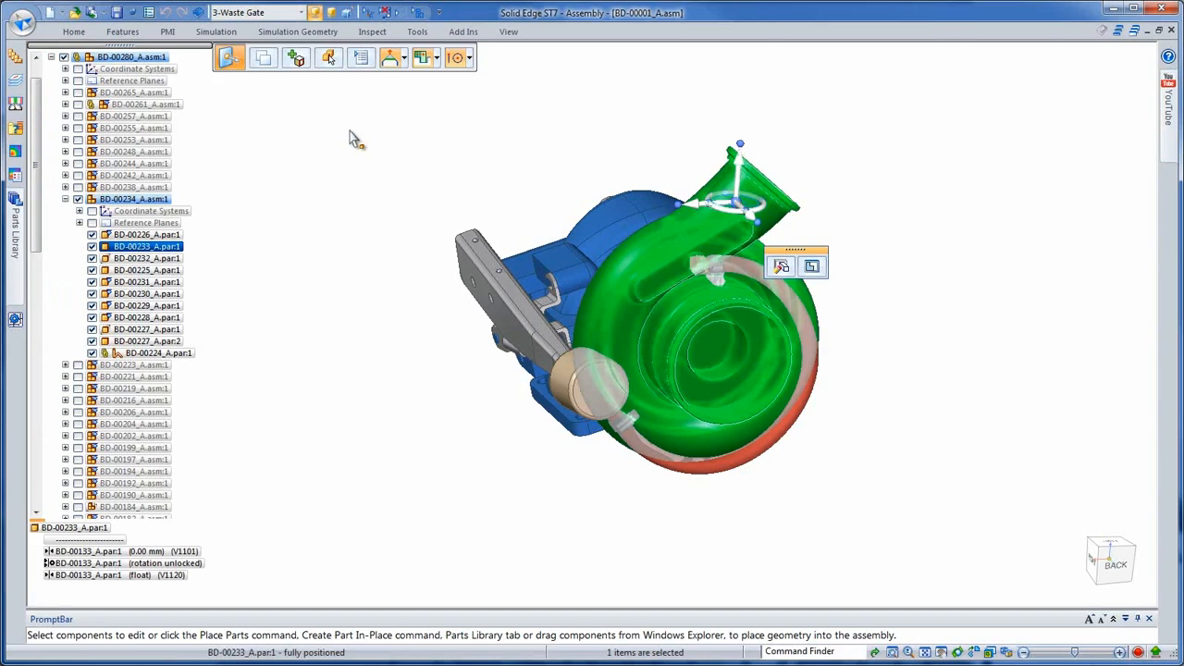
{"action": "right_click", "coordinate": [132, 199]}
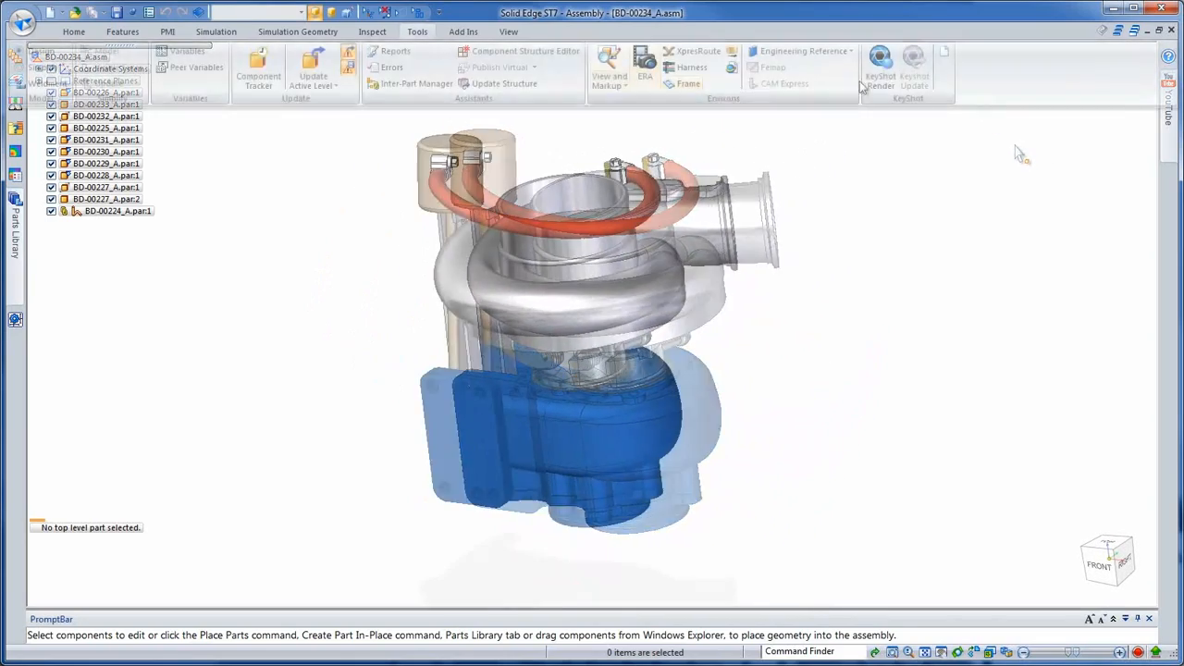
{"action": "left_click", "coordinate": [883, 60]}
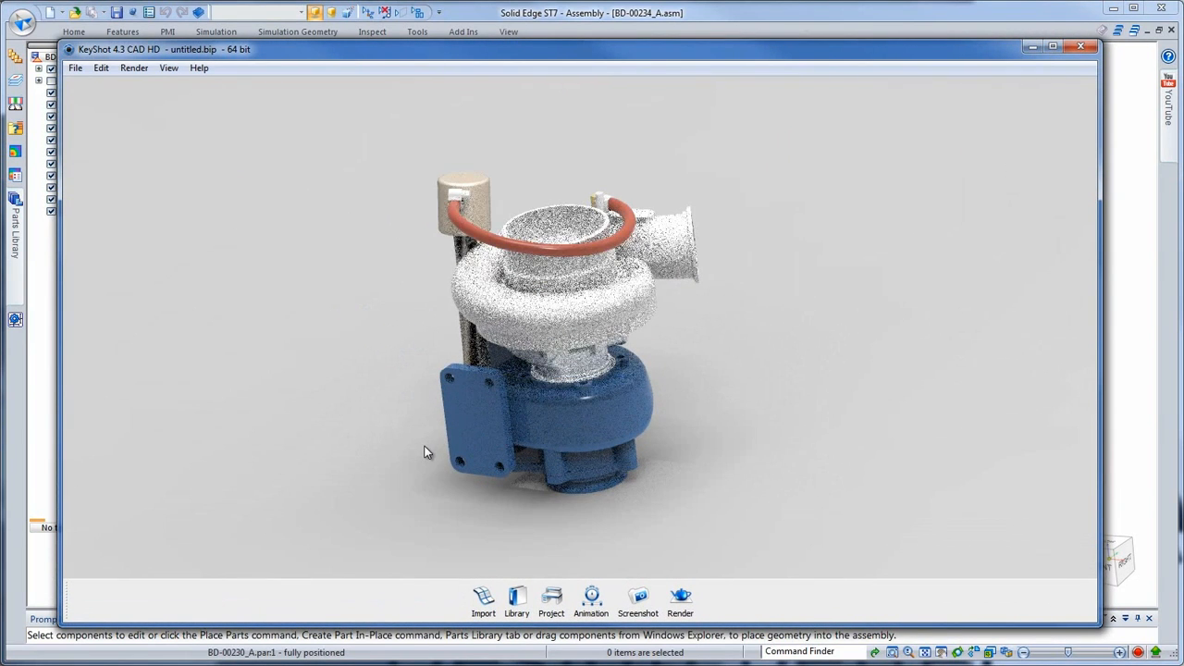
Apply anodized blue, black chrome and stainless materials from the _Turbo library folder to the turbo
{"action": "left_click", "coordinate": [515, 598]}
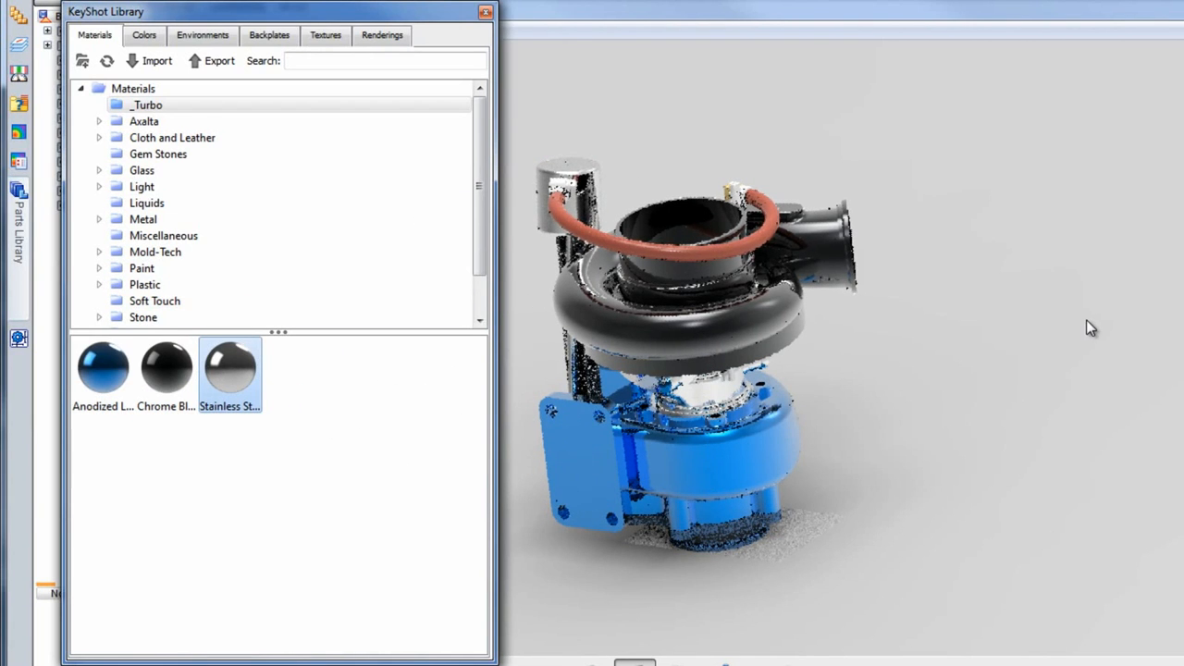
{"action": "left_click", "coordinate": [143, 34]}
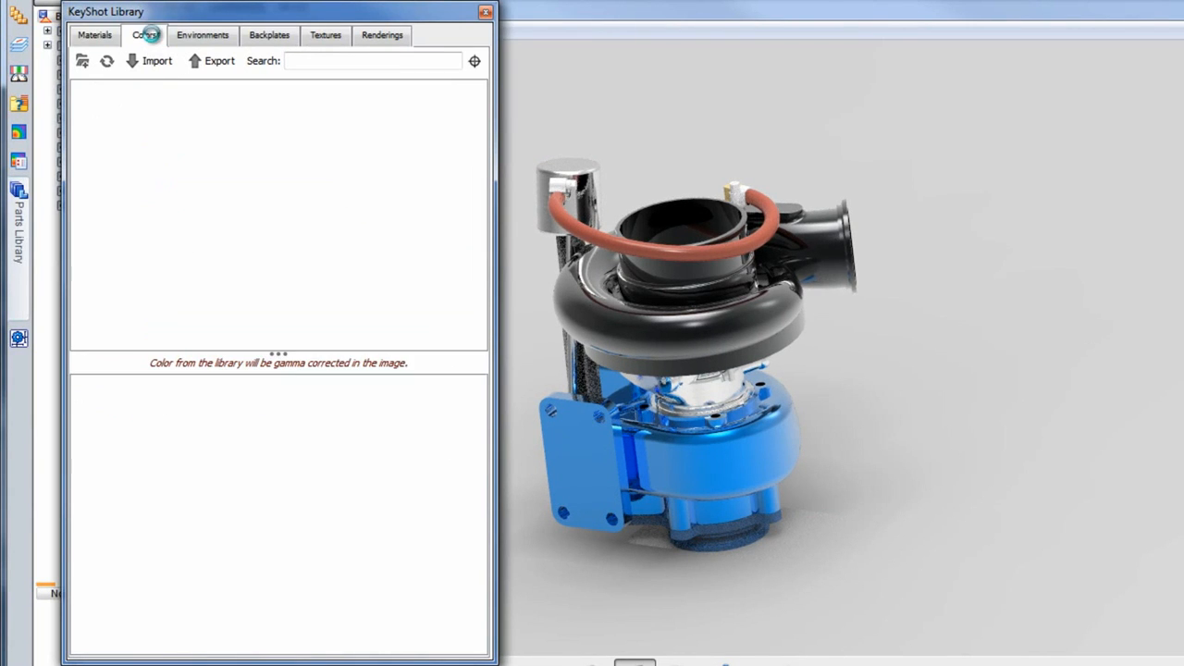
{"action": "left_click", "coordinate": [269, 35]}
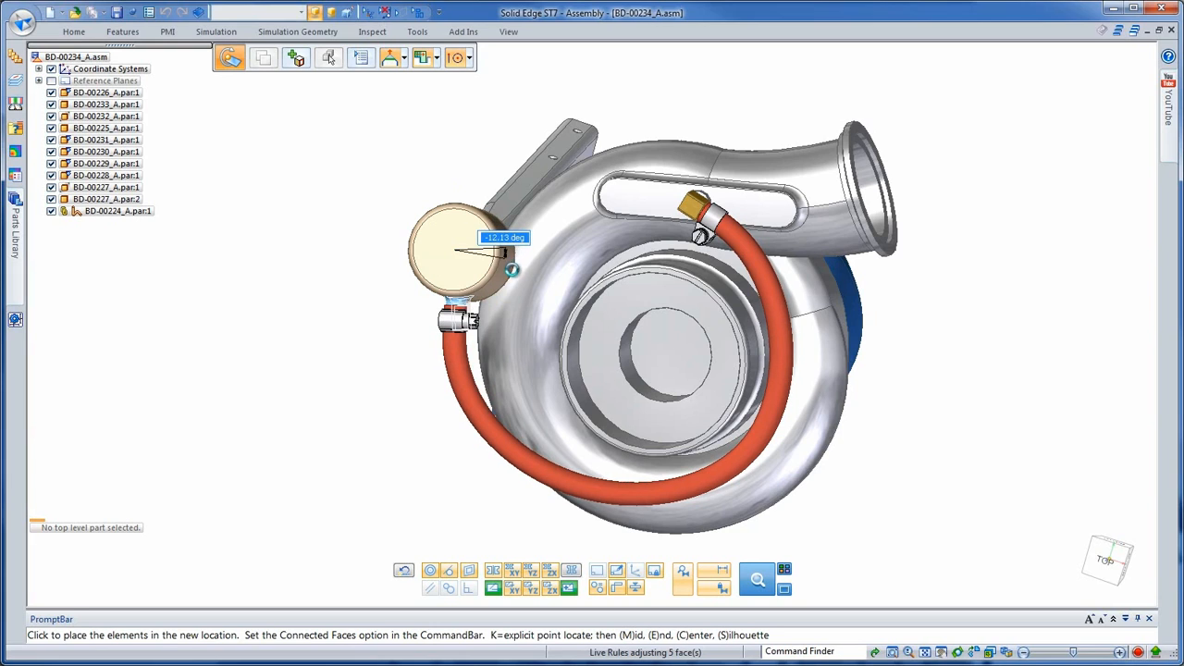
Rotate the wastegate actuator around the housing and set the wastegate tube length to 370.00 mm
{"action": "left_click_drag", "start_coordinate": [504, 238], "coordinate": [514, 264]}
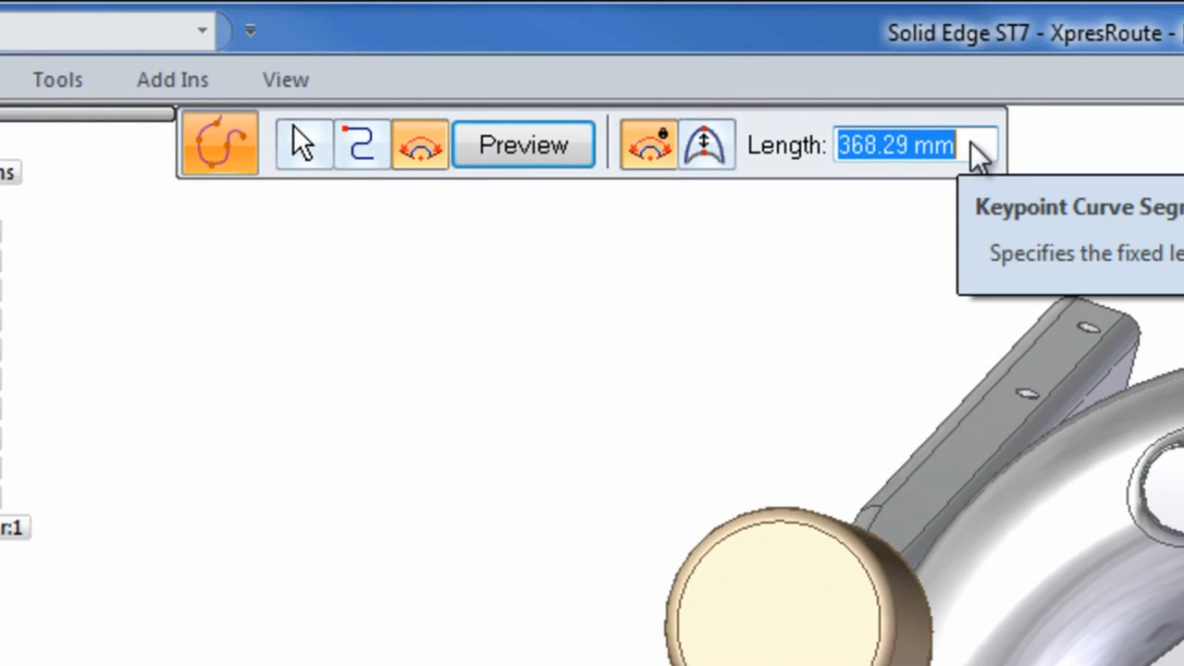
{"action": "type", "text": "370.00 mm"}
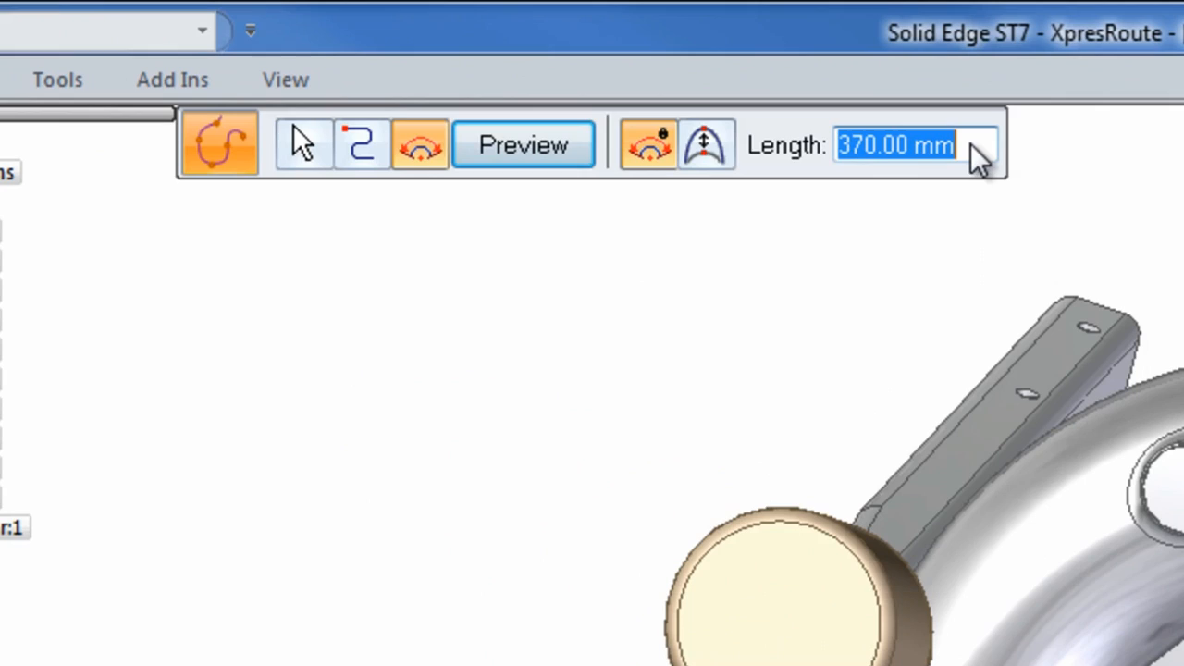
{"action": "mouse_move", "coordinate": [823, 194]}
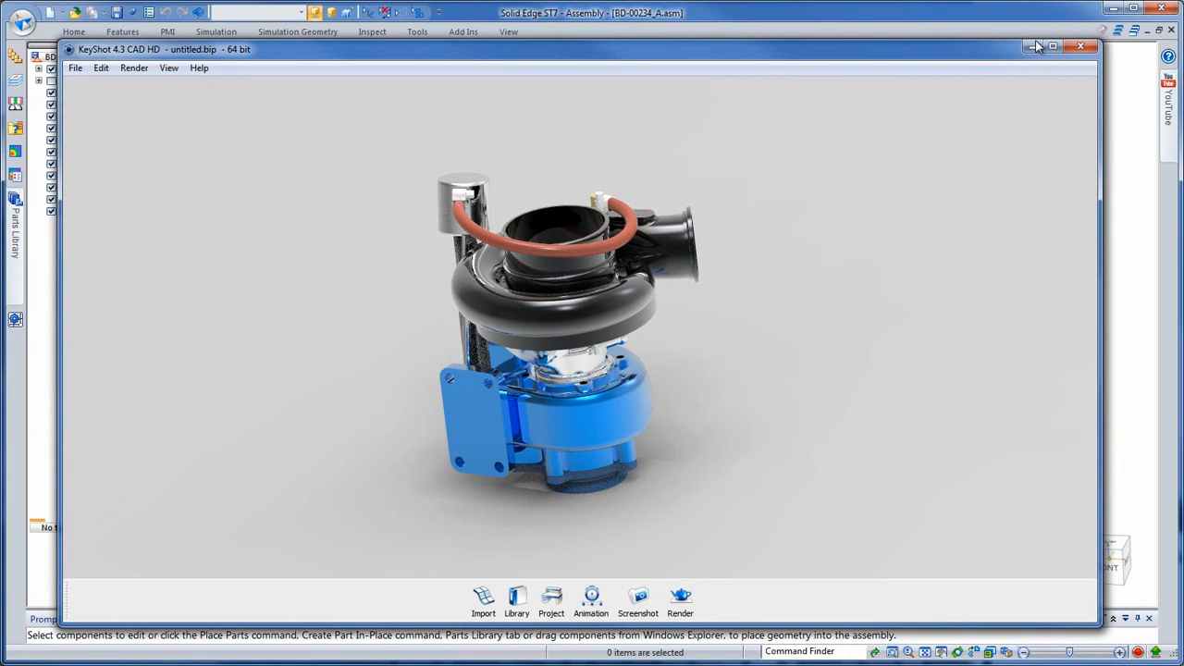
Review the updated turbocharger render, then minimize the KeyShot window
{"action": "left_click", "coordinate": [1081, 45]}
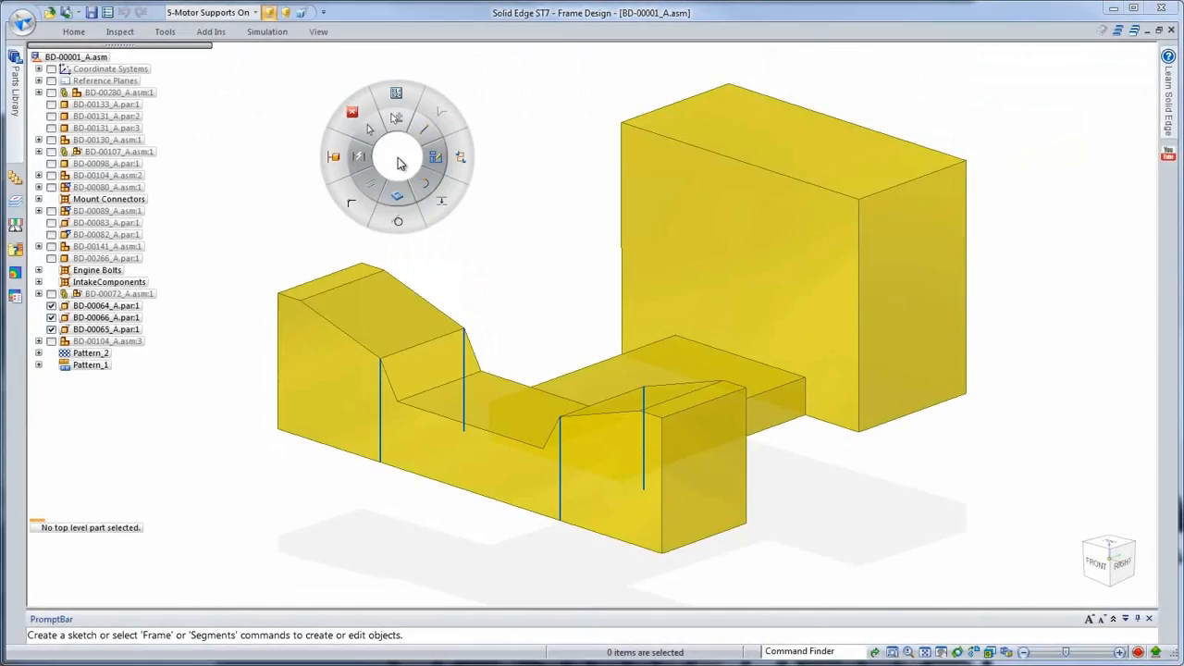
Frame the tall block's edges with SquareTubing 50x50x4, adjusting orientation in Frame Options
{"action": "left_click", "coordinate": [400, 162]}
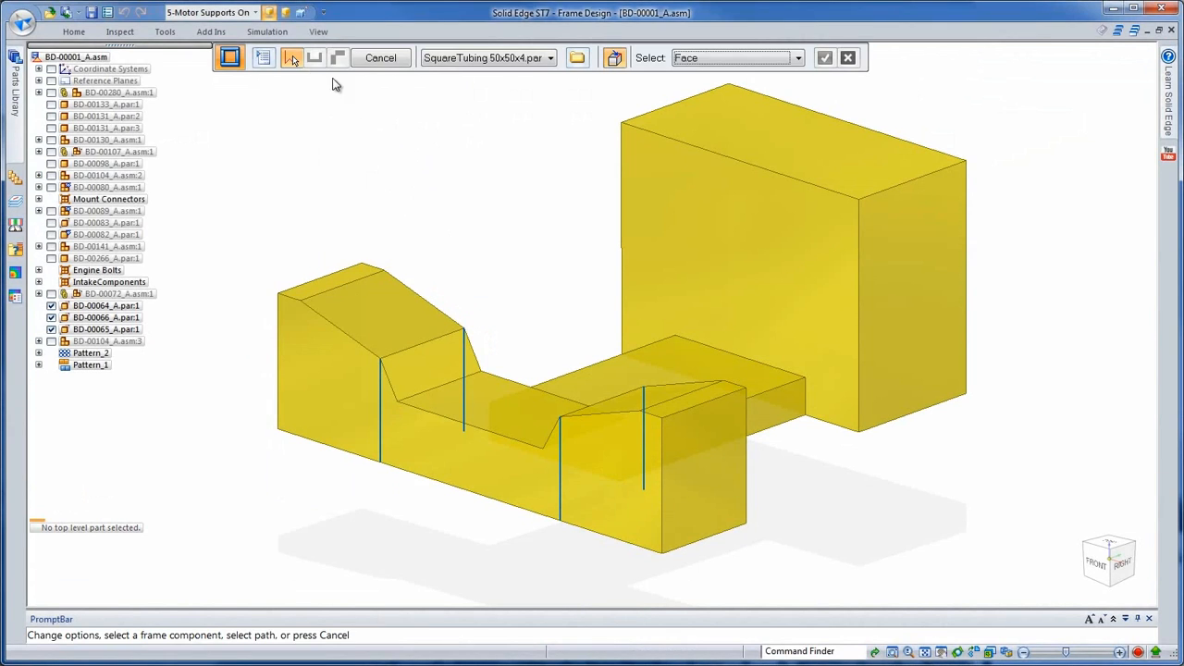
{"action": "left_click", "coordinate": [292, 58]}
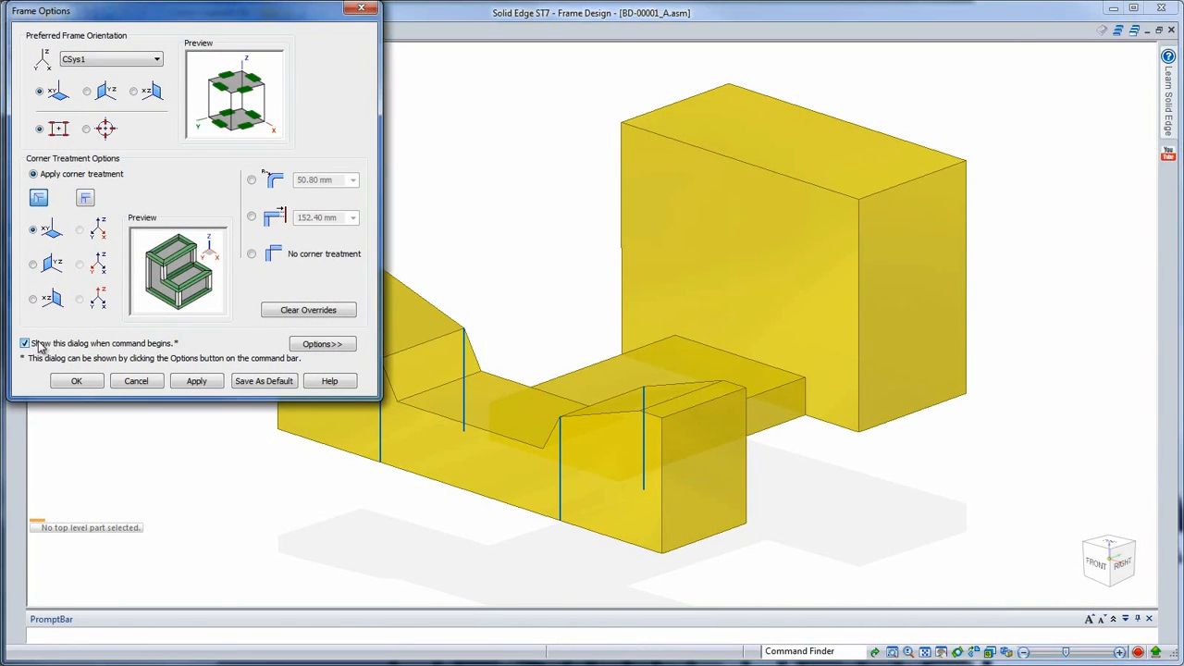
{"action": "left_click", "coordinate": [85, 95]}
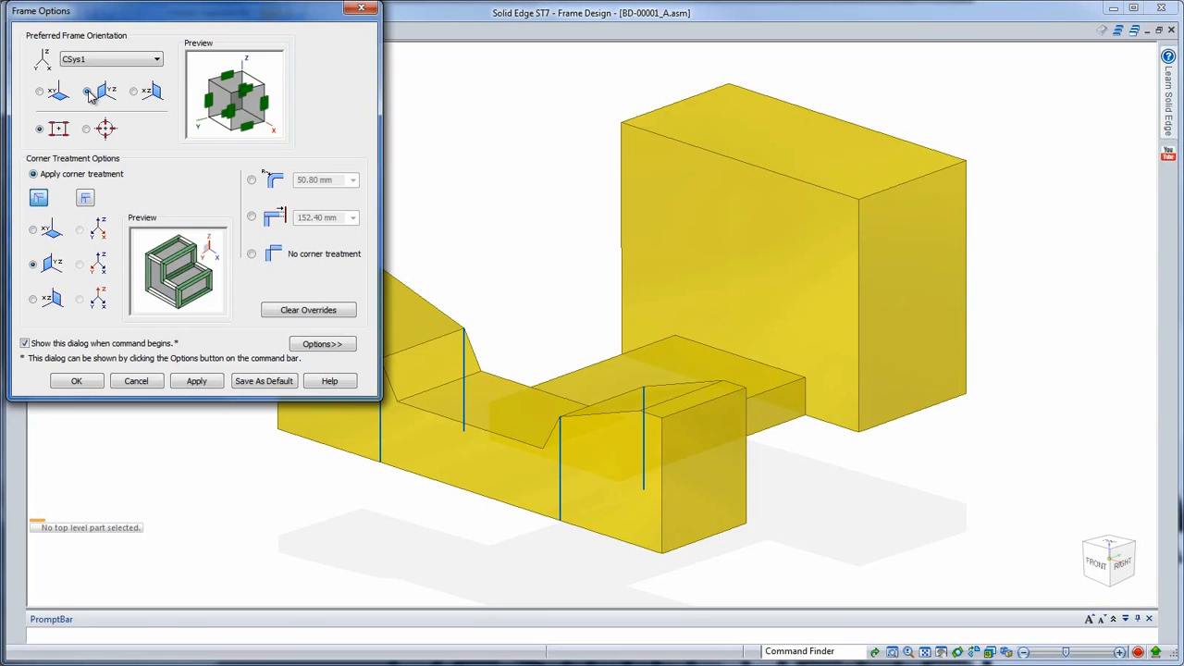
{"action": "left_click", "coordinate": [133, 91]}
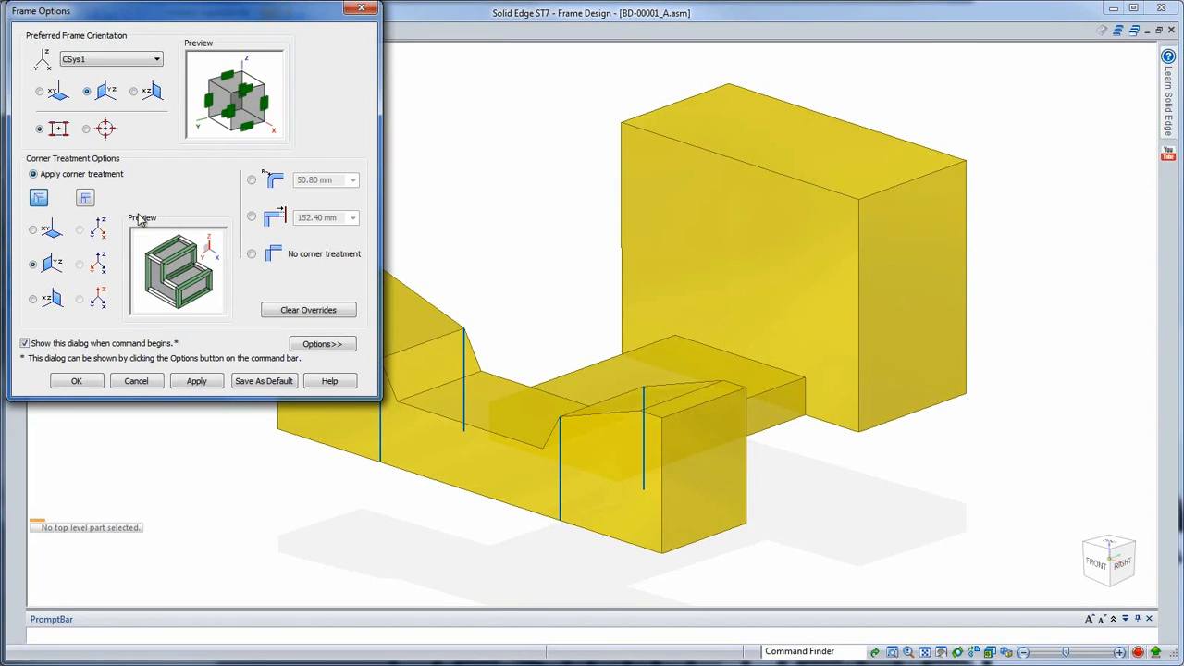
{"action": "left_click", "coordinate": [76, 382]}
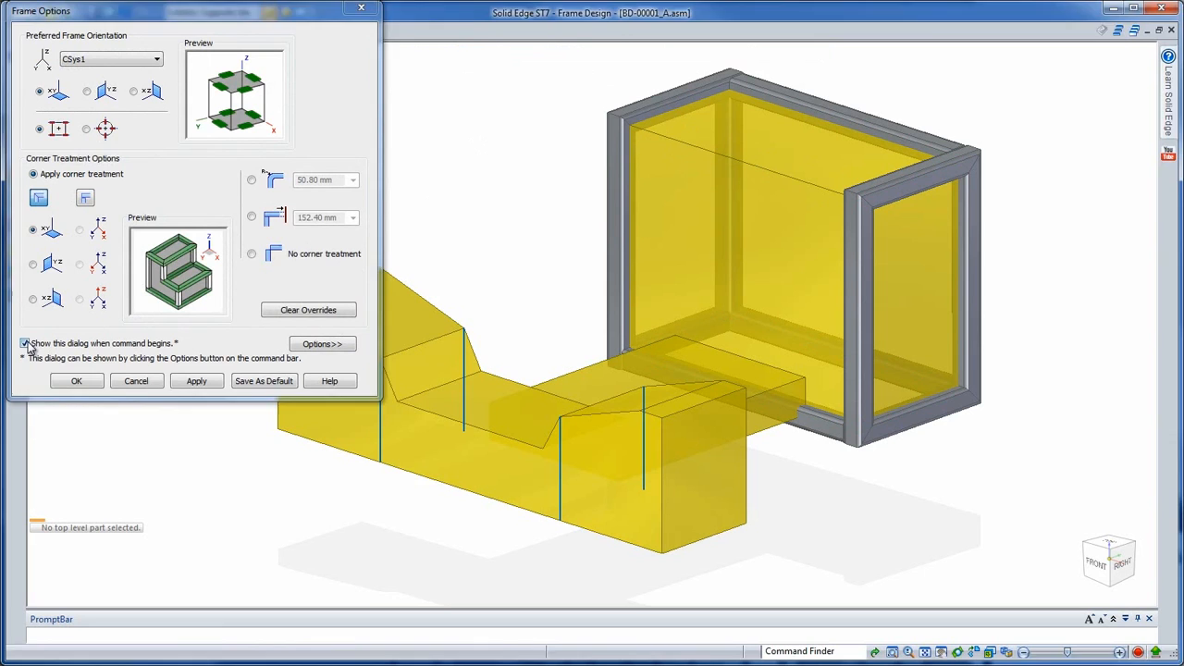
{"action": "left_click", "coordinate": [77, 381]}
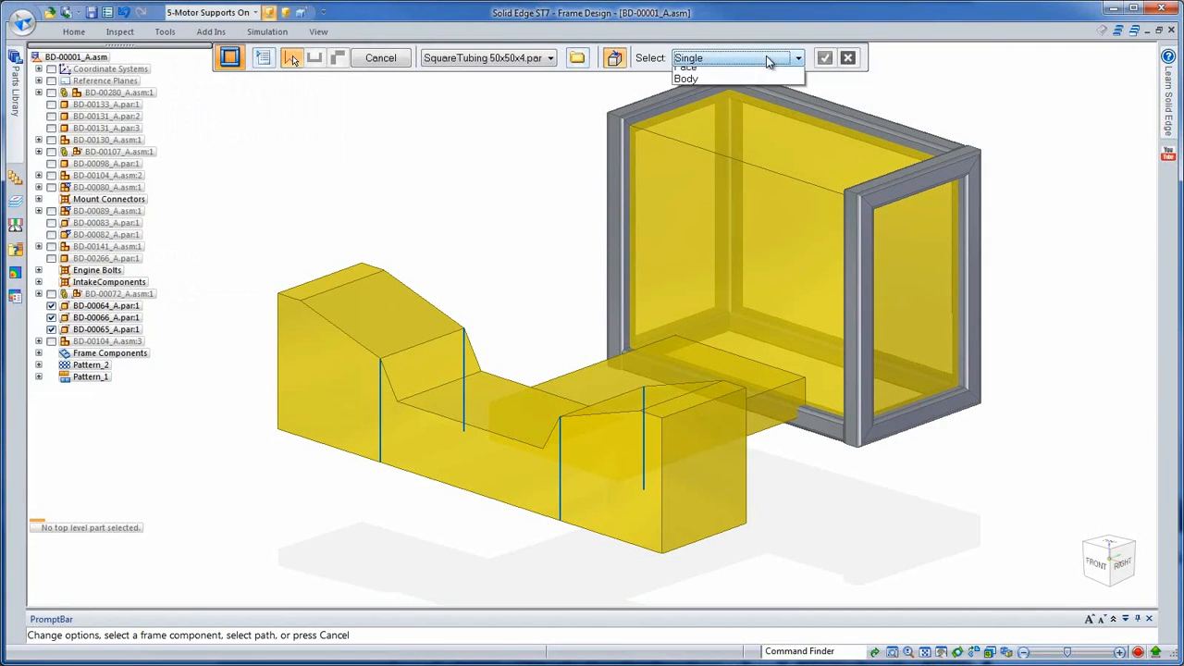
Add square-tubing members along the lower stepped block's edges using Single selection
{"action": "left_click", "coordinate": [381, 57]}
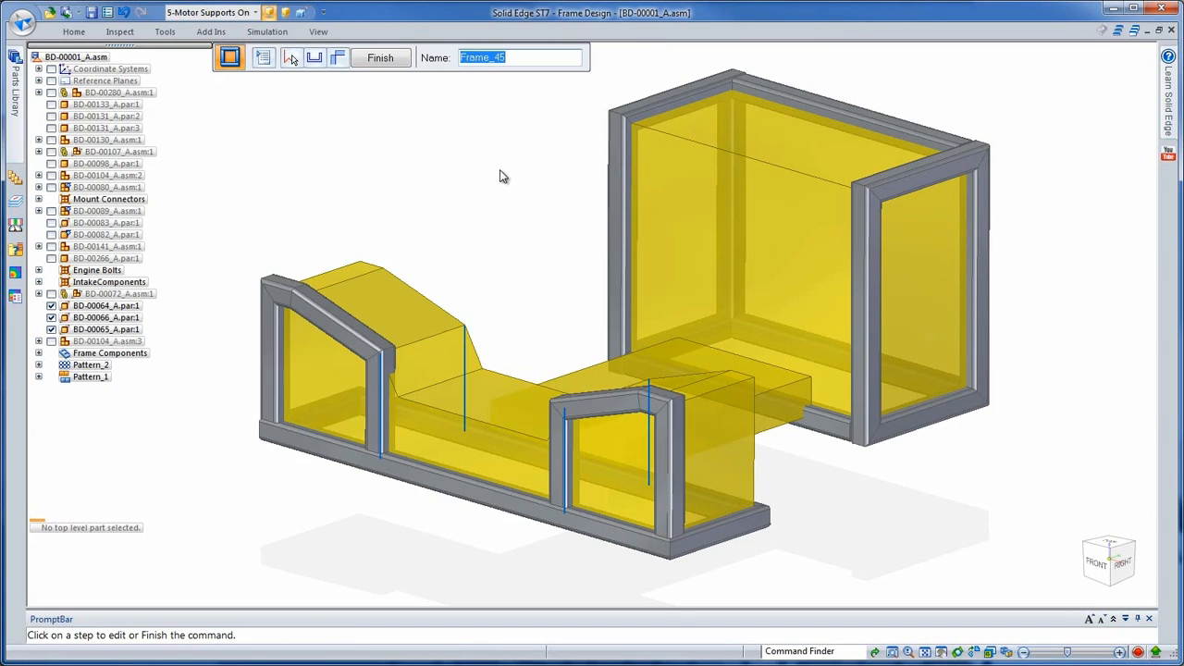
{"action": "left_click", "coordinate": [294, 57]}
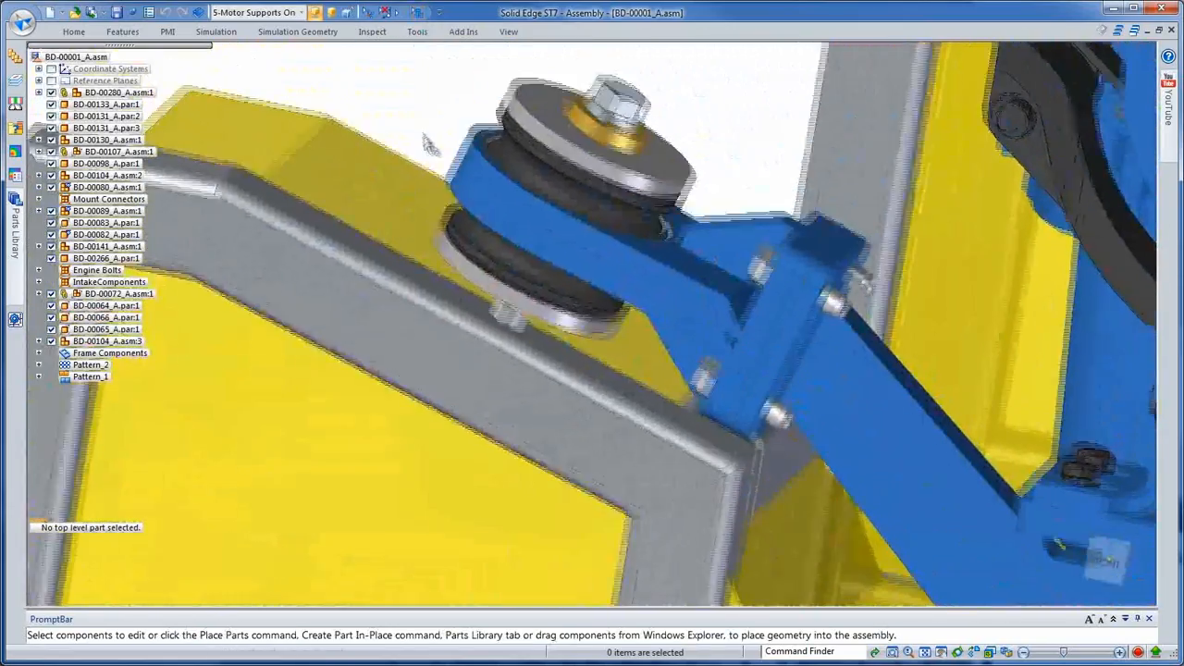
Select the yellow layout block parts in PathFinder and uncheck them to hide them
{"action": "left_click", "coordinate": [416, 199]}
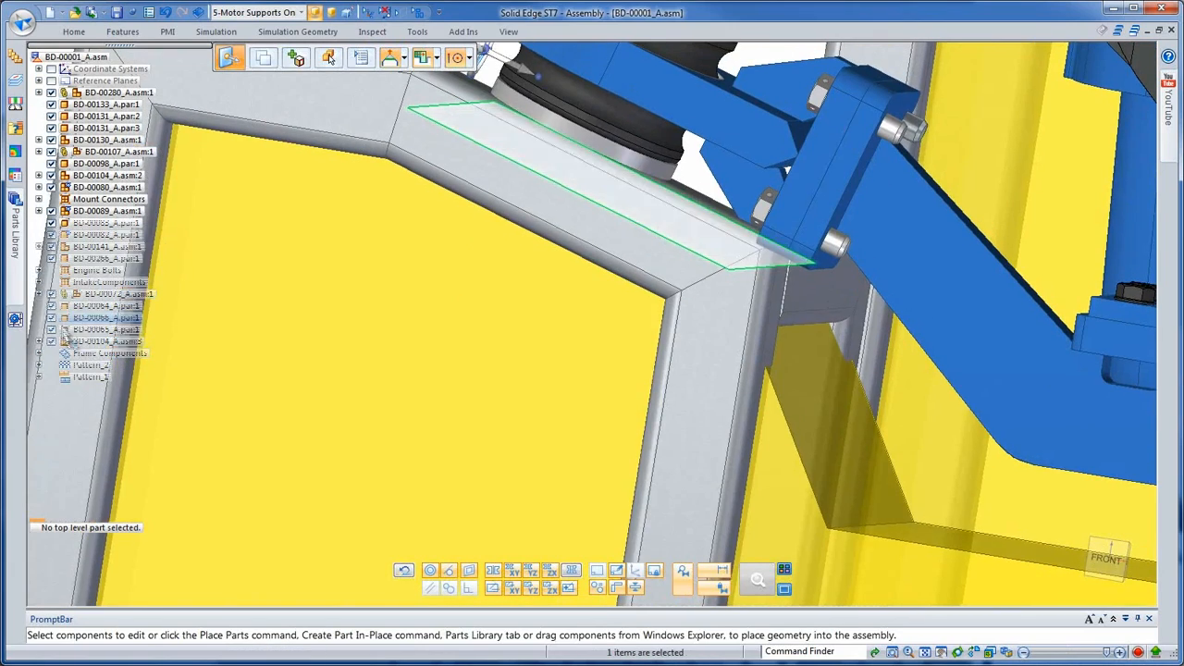
{"action": "left_click", "coordinate": [336, 350]}
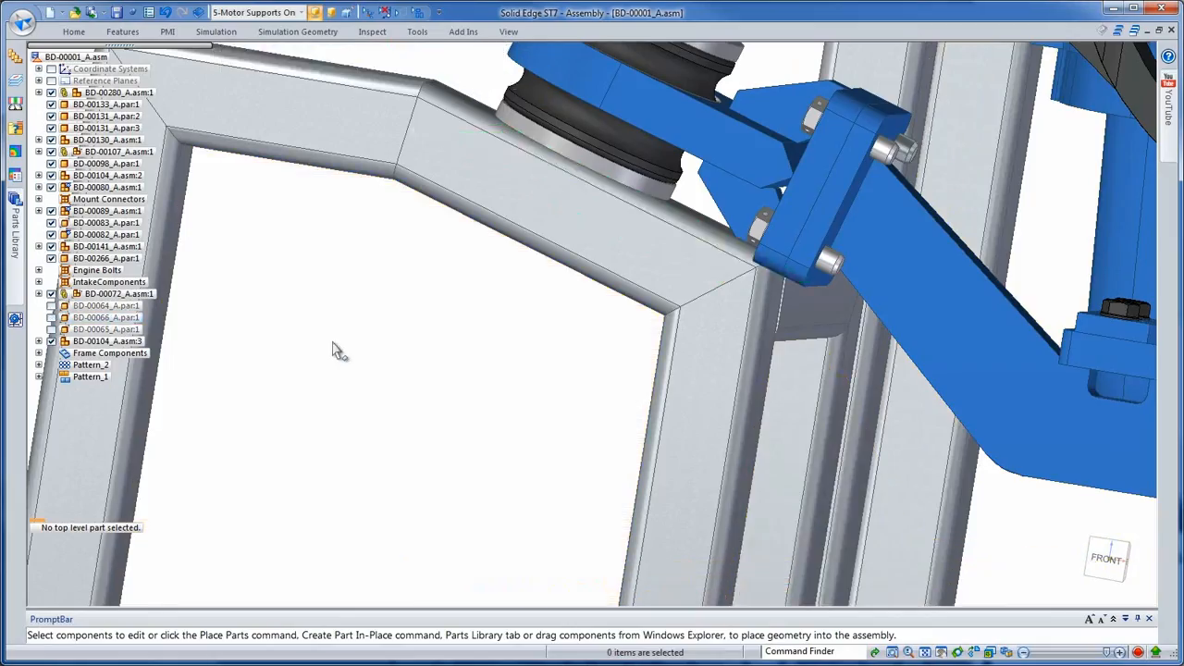